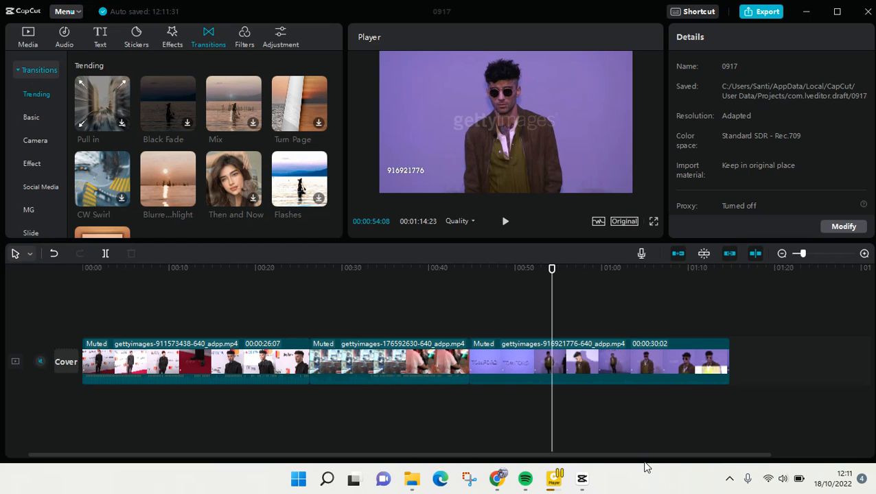
pyautogui.moveTo(560, 269)
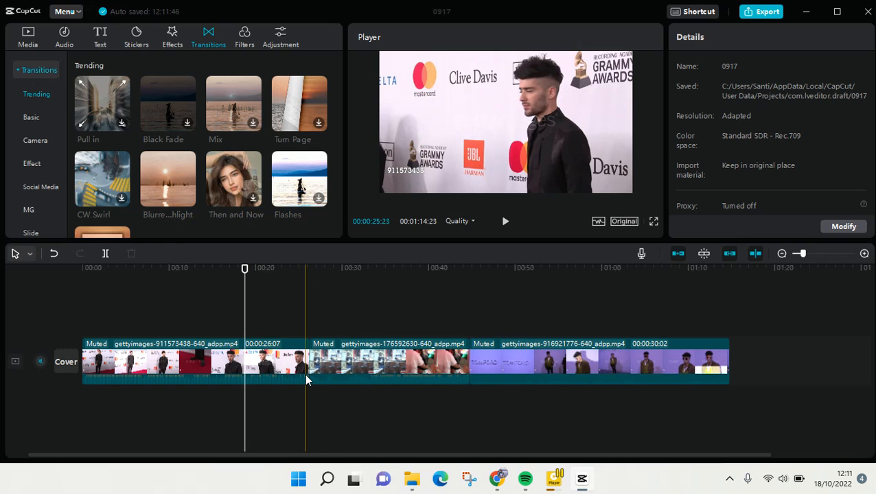
# Select the first timeline clip so its Video settings replace the Details panel
pyautogui.click(298, 364)
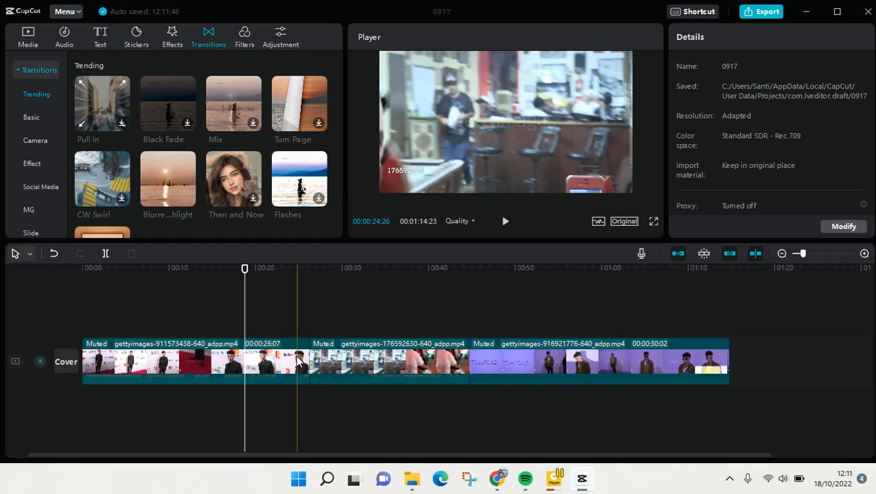
pyautogui.click(154, 362)
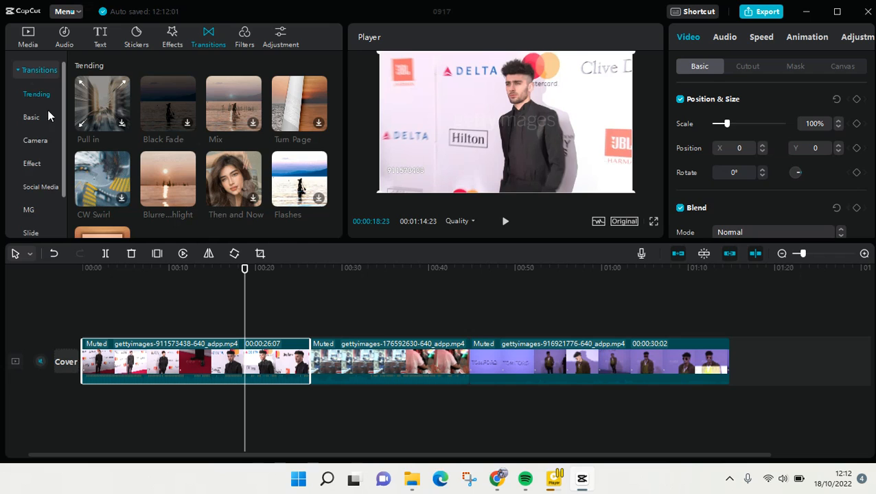
pyautogui.moveTo(45, 118)
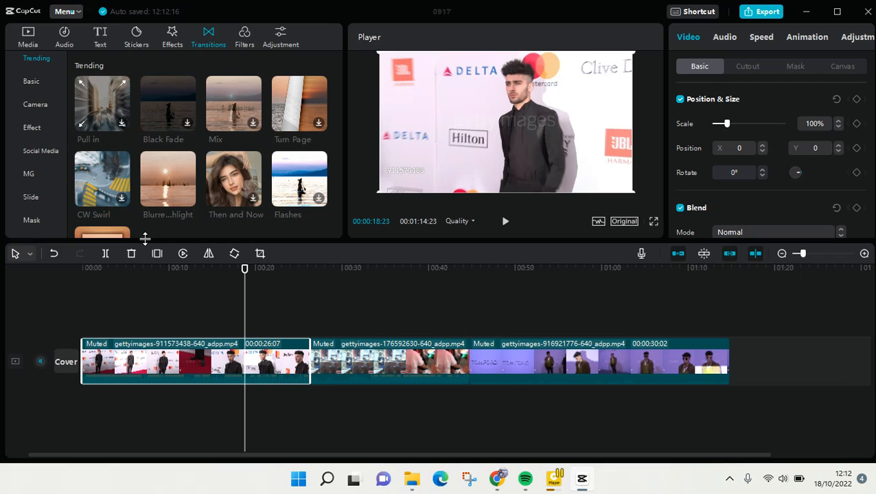
pyautogui.moveTo(167, 178)
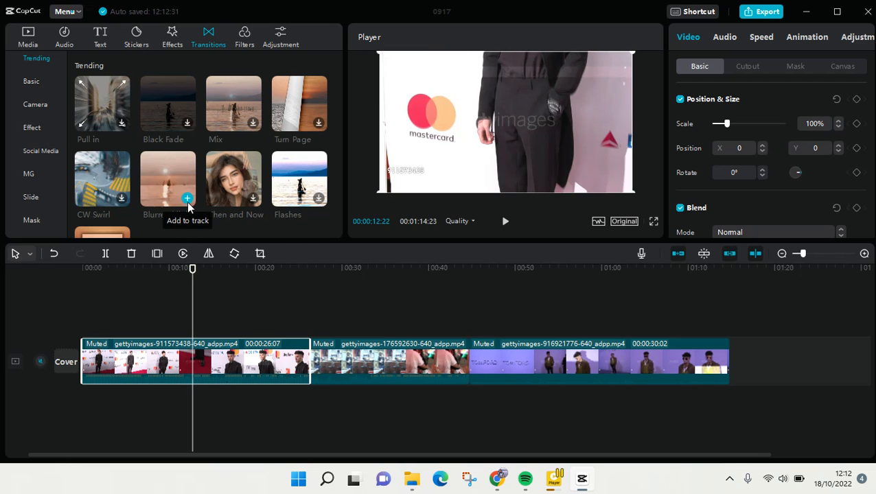
# Add the Blurred highlight transition between the first two clips and lengthen it to about 1.5s
pyautogui.click(187, 198)
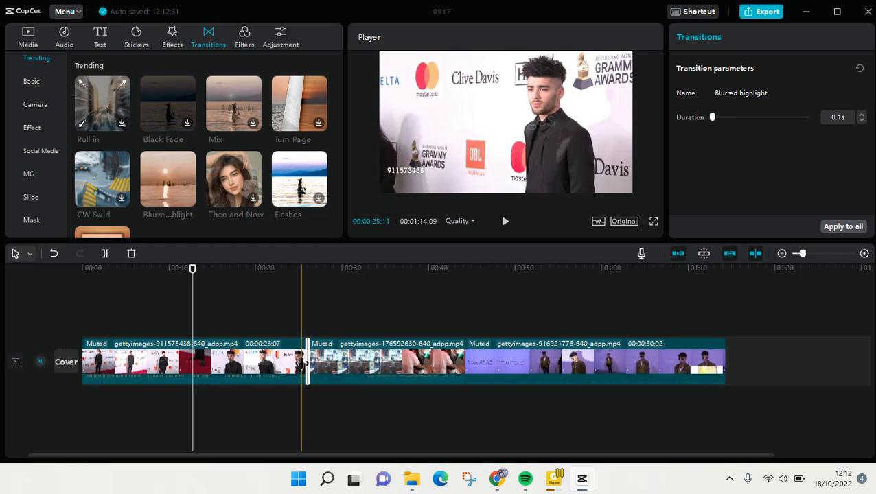
pyautogui.moveTo(712, 116); pyautogui.dragTo(734, 116)
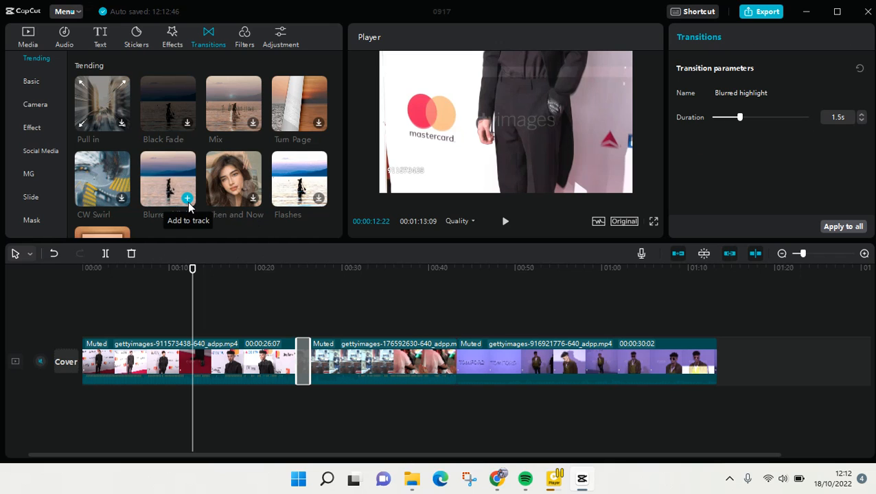
# Select the added transition and place the playhead in the first clip just before it
pyautogui.click(583, 363)
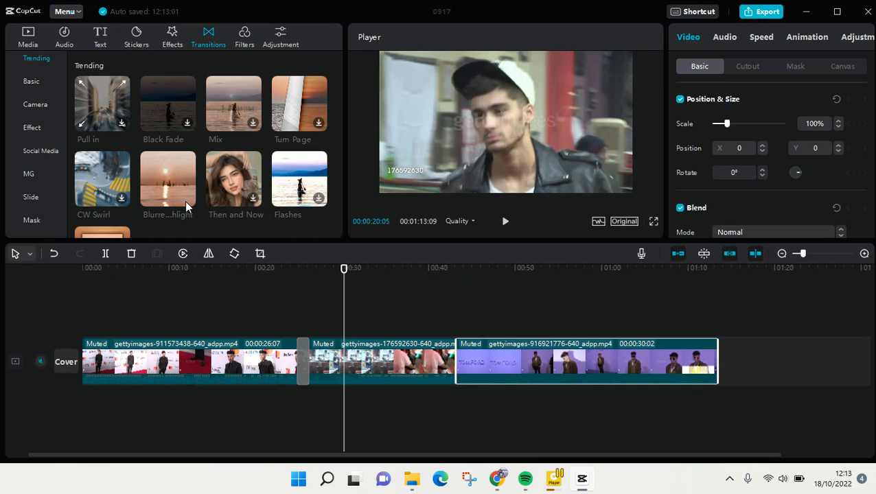
pyautogui.click(302, 362)
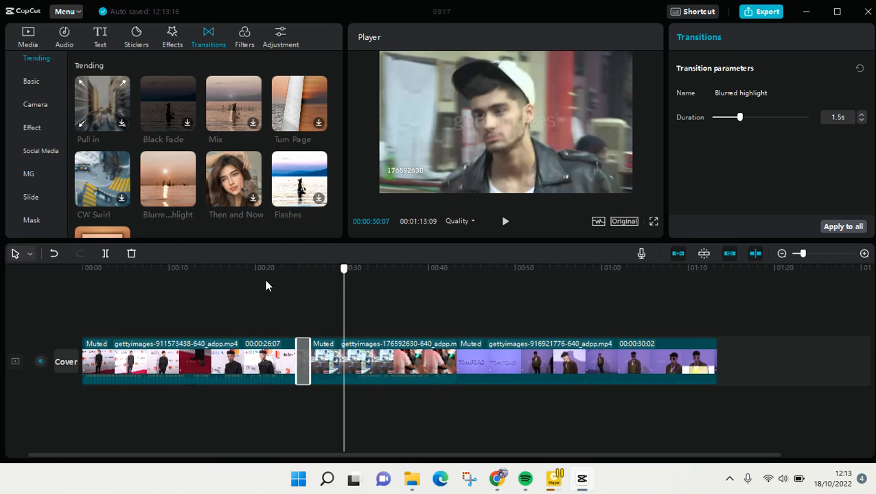
pyautogui.click(244, 268)
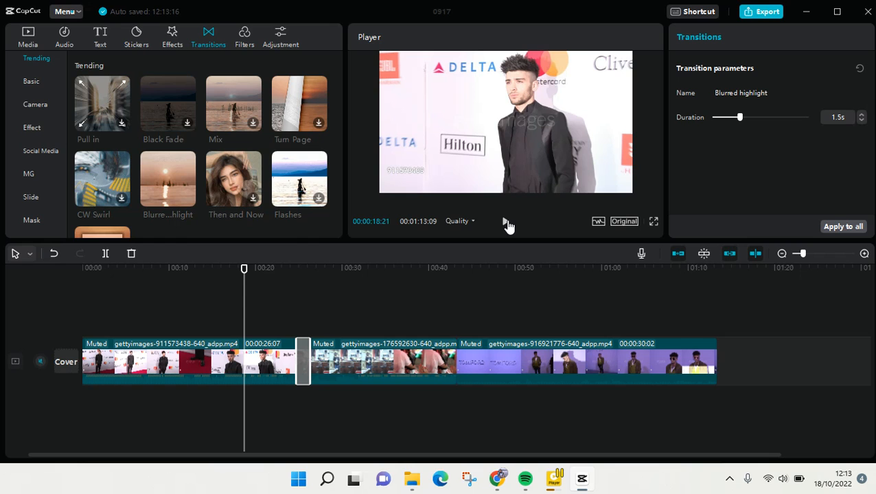